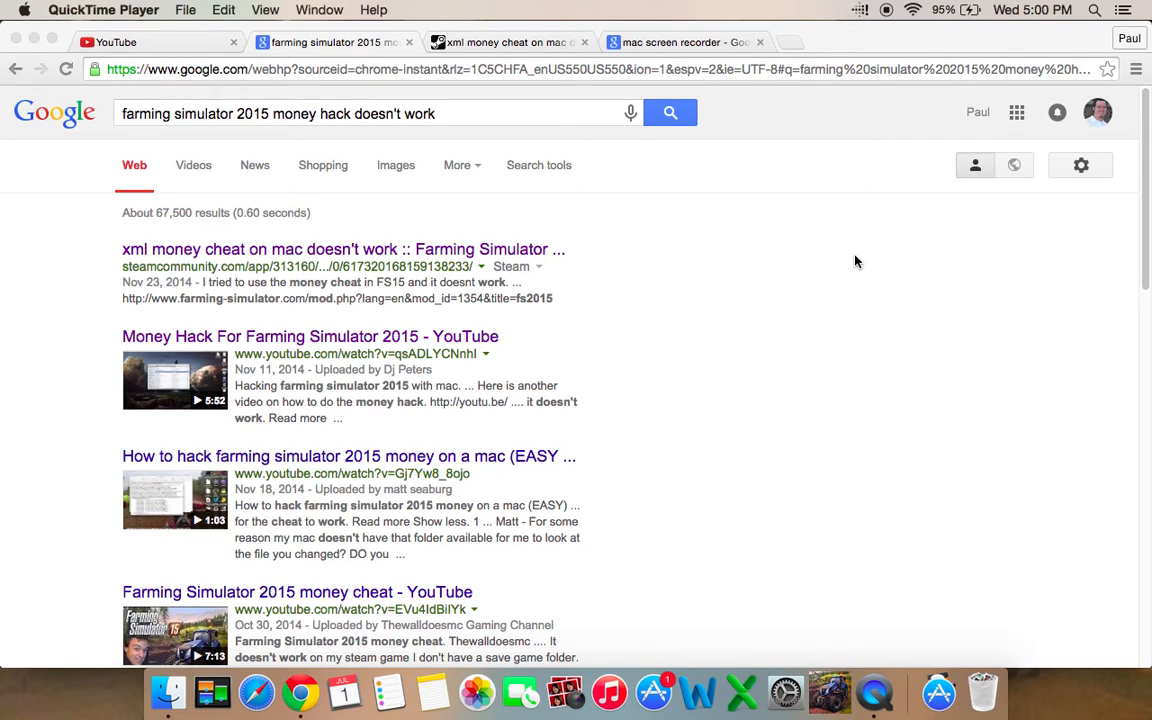
{"action": "mouse_move", "coordinate": [800, 298]}
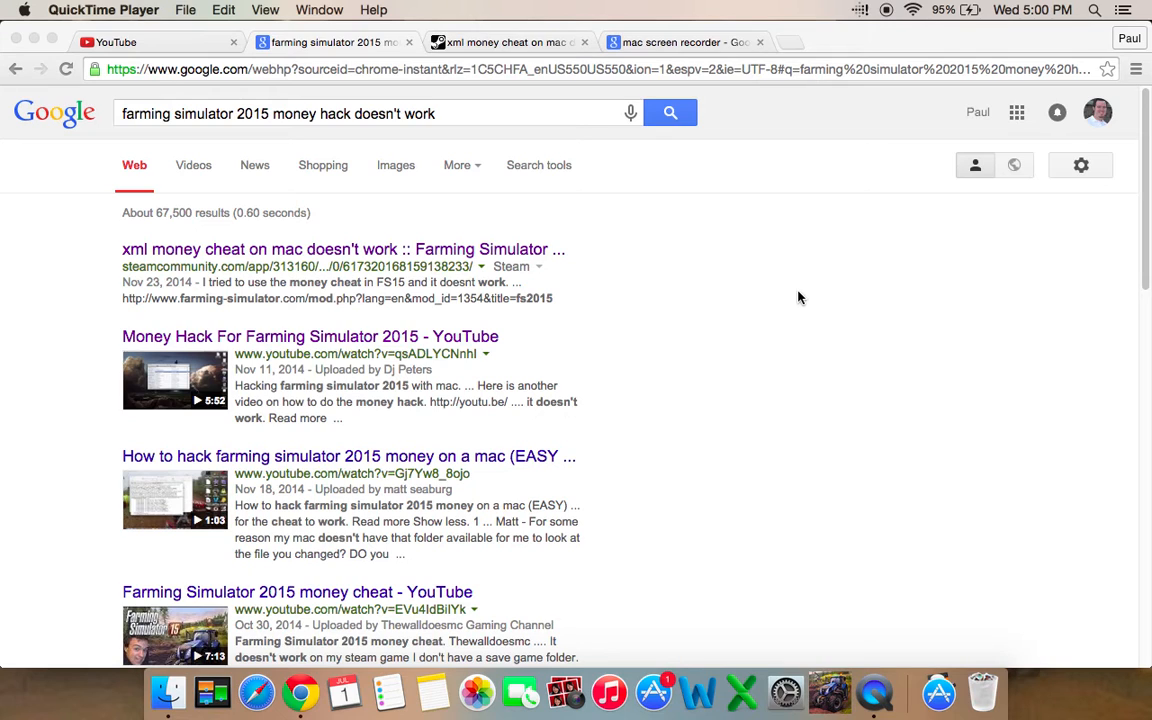
{"action": "mouse_move", "coordinate": [778, 320]}
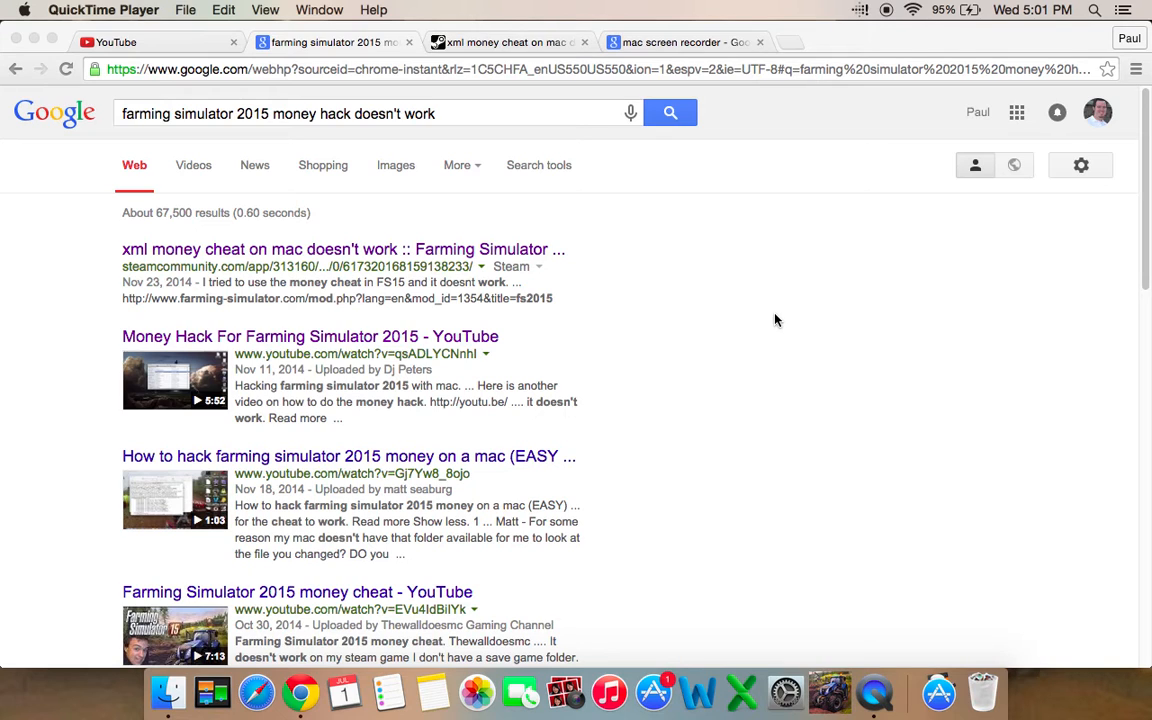
{"action": "mouse_move", "coordinate": [756, 312]}
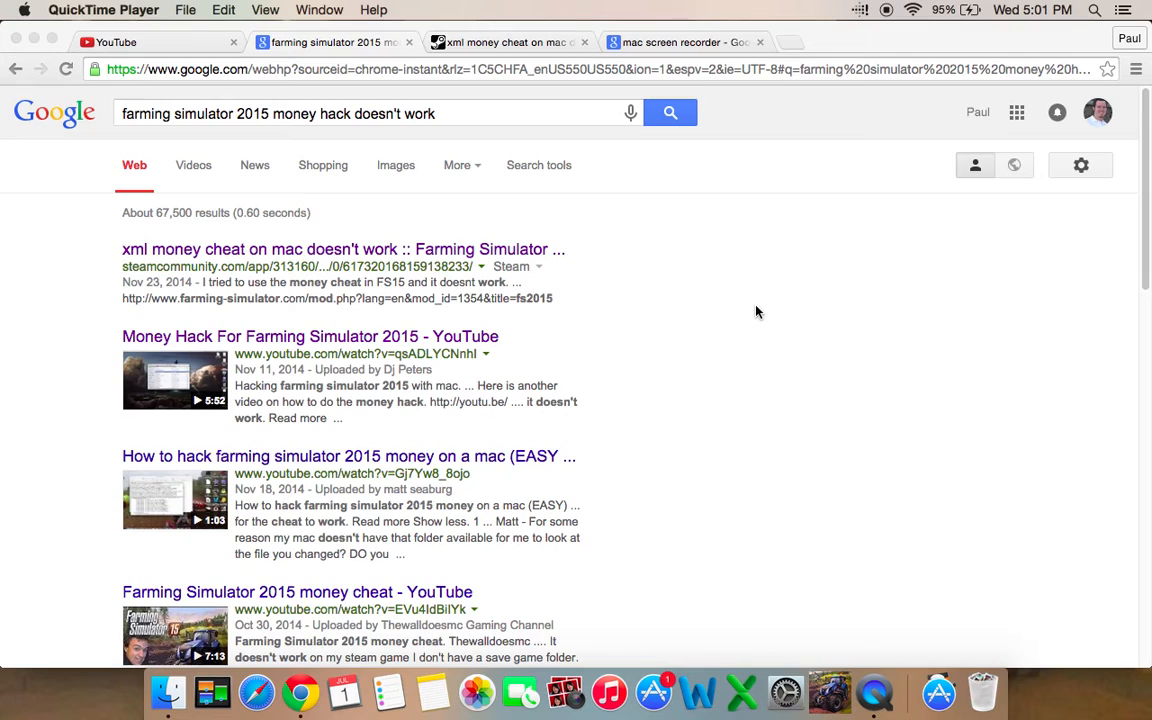
{"action": "mouse_move", "coordinate": [168, 690]}
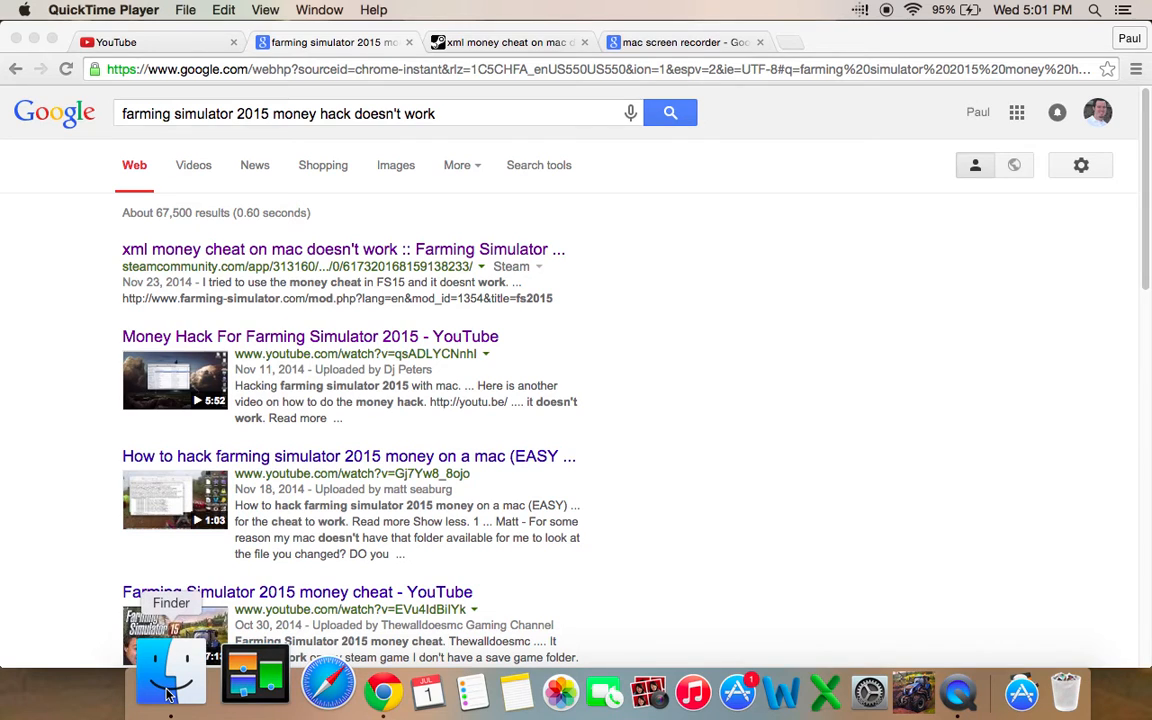
- Open careerSavegame.xml from the savegame1 folder to view its XML contents
{"action": "left_click", "coordinate": [170, 678]}
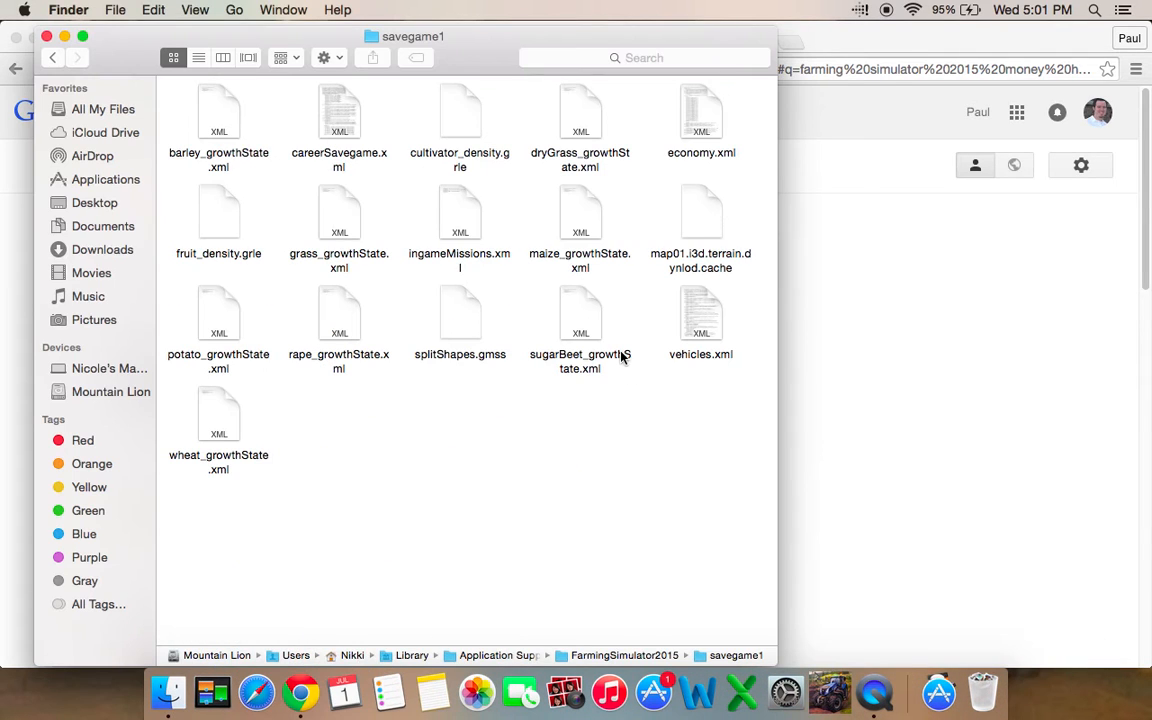
{"action": "mouse_move", "coordinate": [332, 144]}
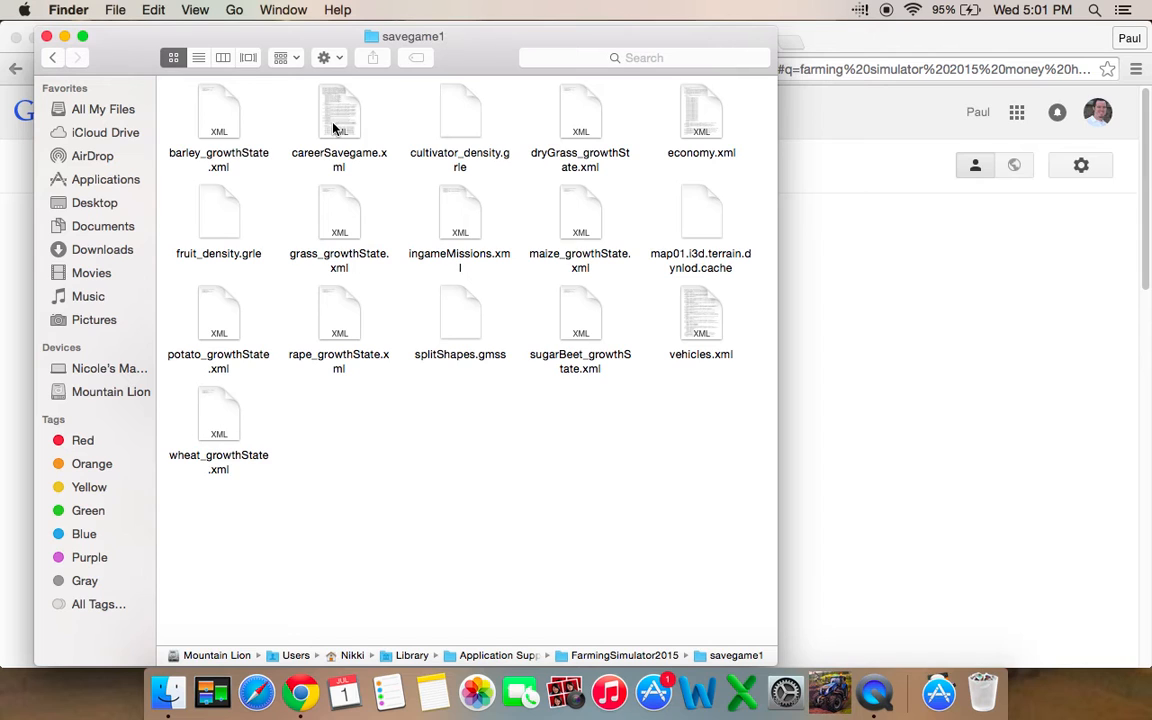
{"action": "right_click", "coordinate": [340, 110]}
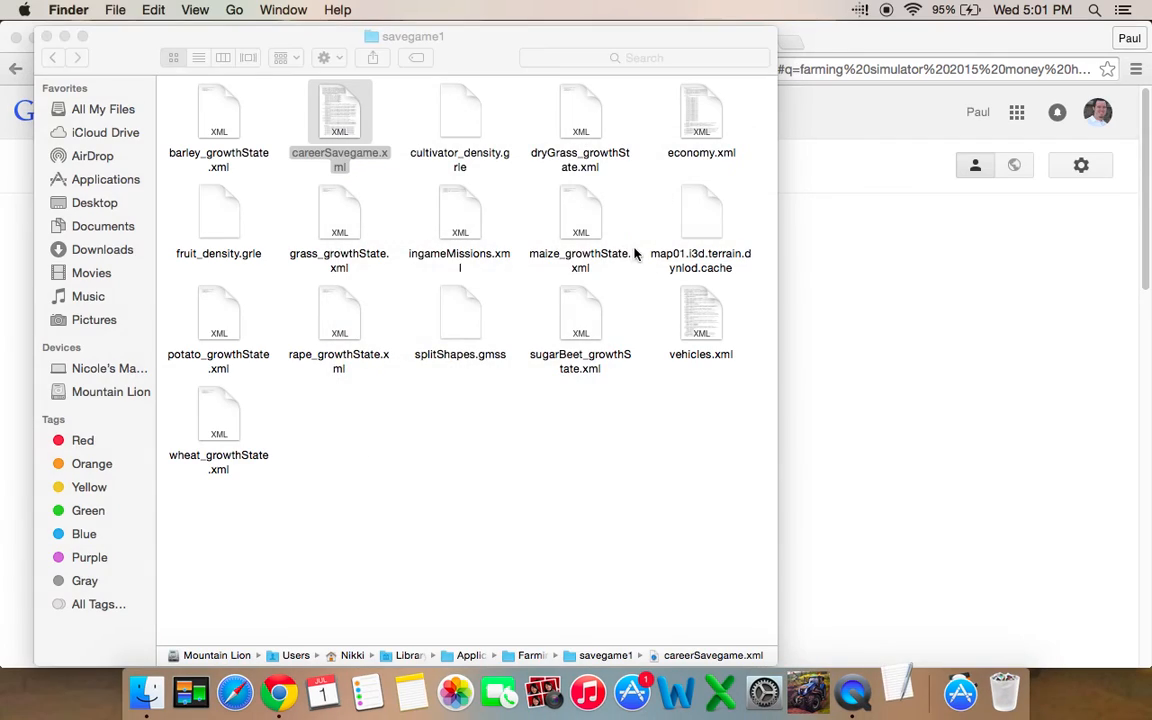
{"action": "double_click", "coordinate": [340, 110]}
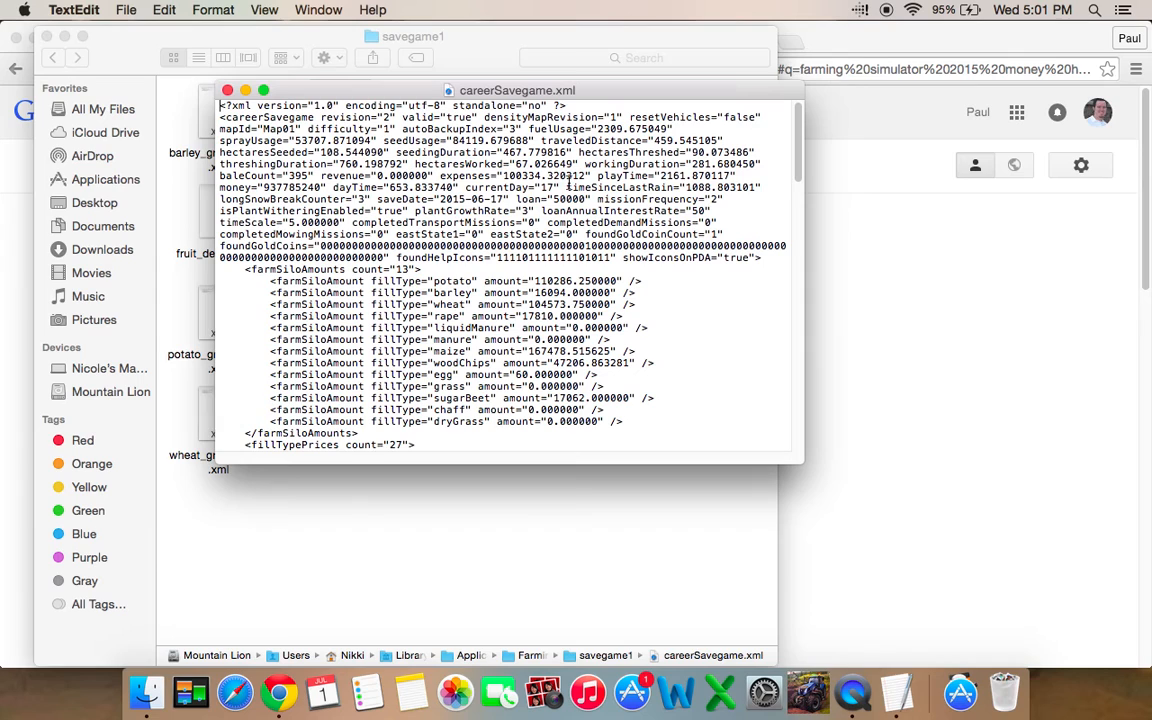
{"action": "mouse_move", "coordinate": [504, 182]}
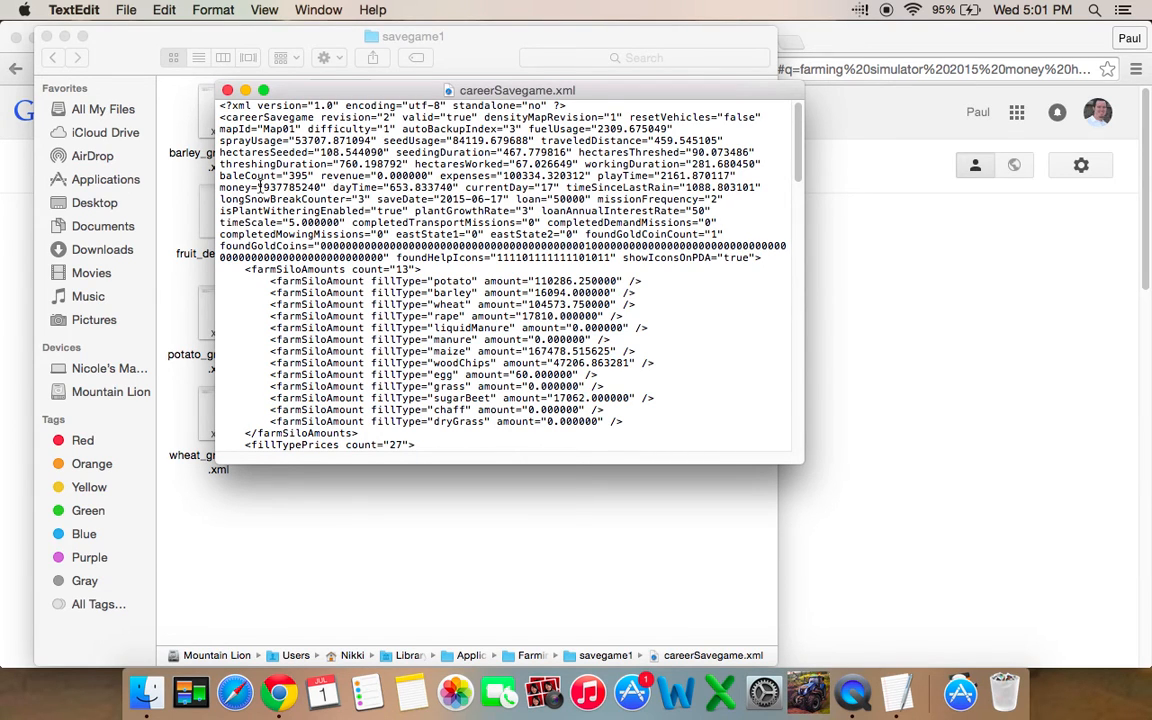
- Edit the money value in the savegame XML and save the file
{"action": "double_click", "coordinate": [272, 188]}
{"action": "type", "text": "1"}
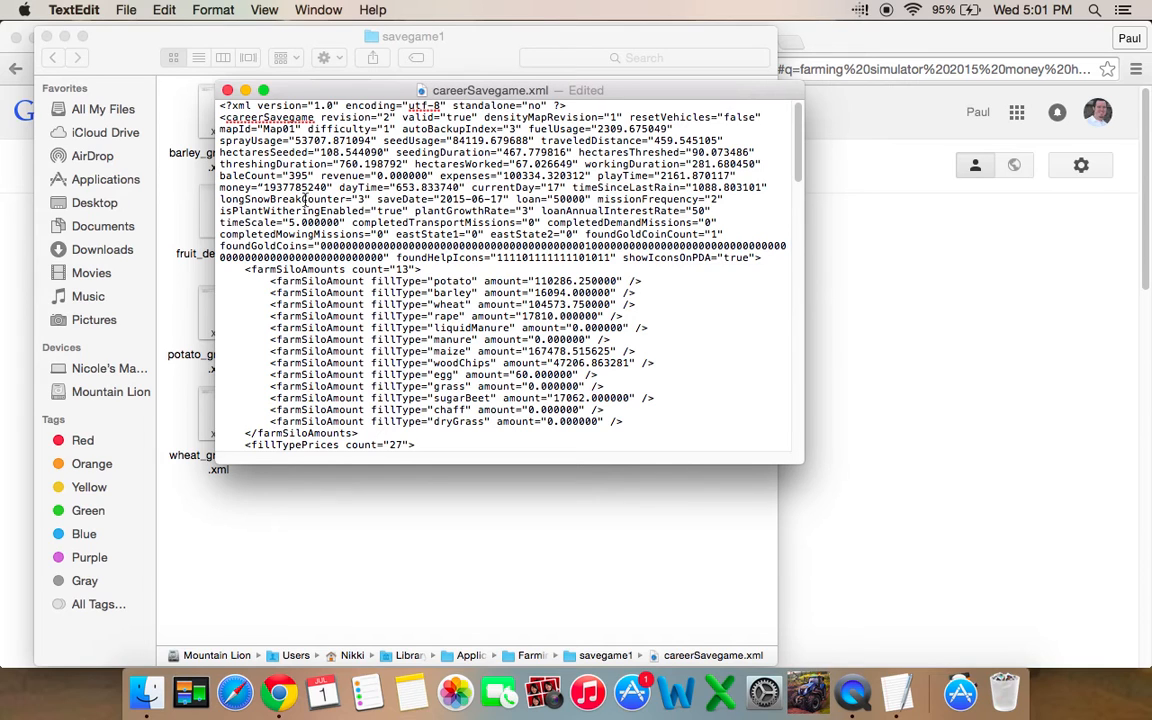
{"action": "mouse_move", "coordinate": [260, 198]}
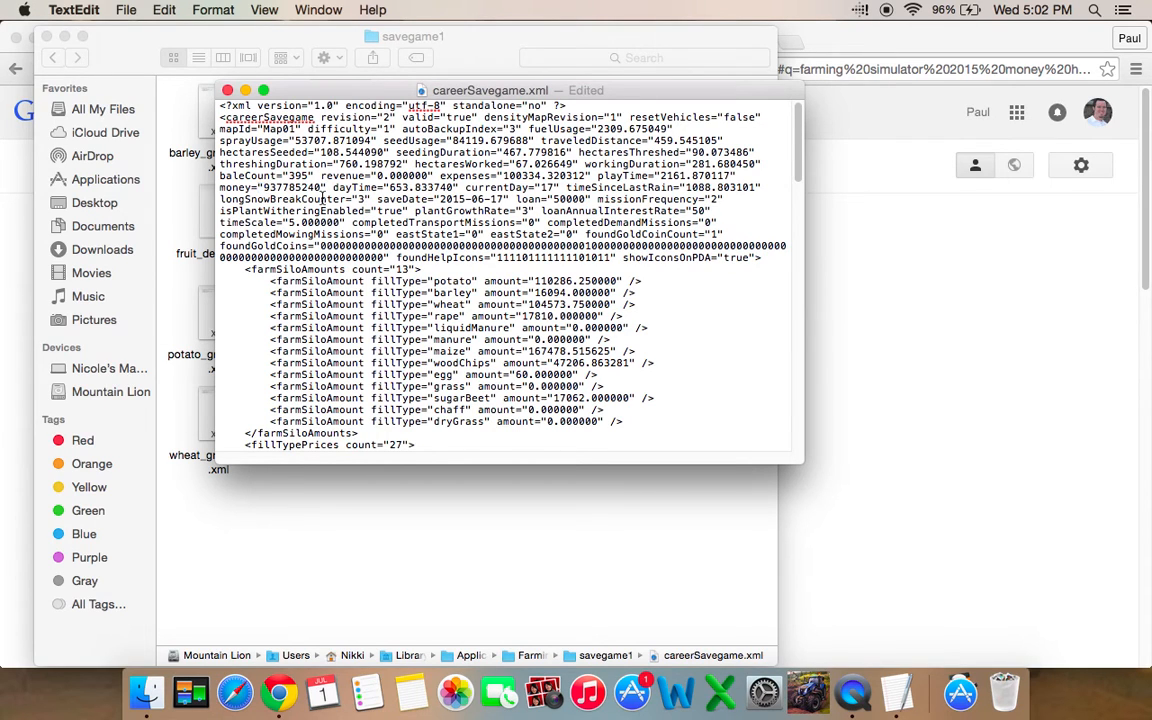
{"action": "key", "text": "cmd+s"}
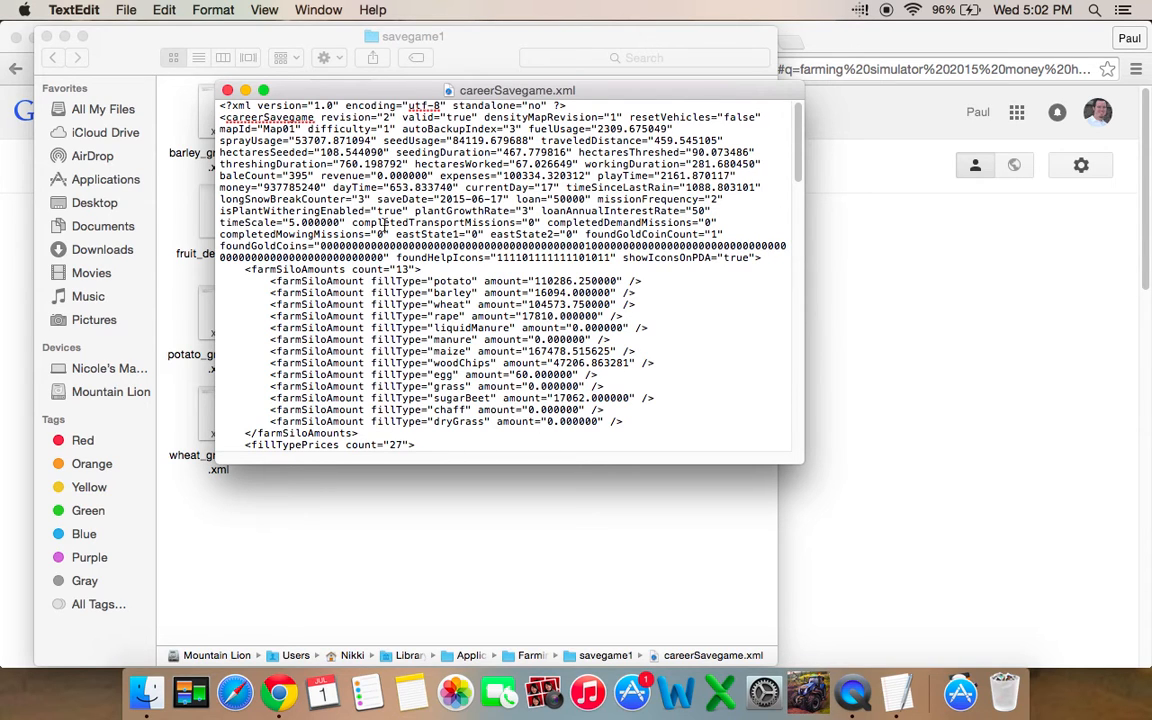
{"action": "type", "text": "1"}
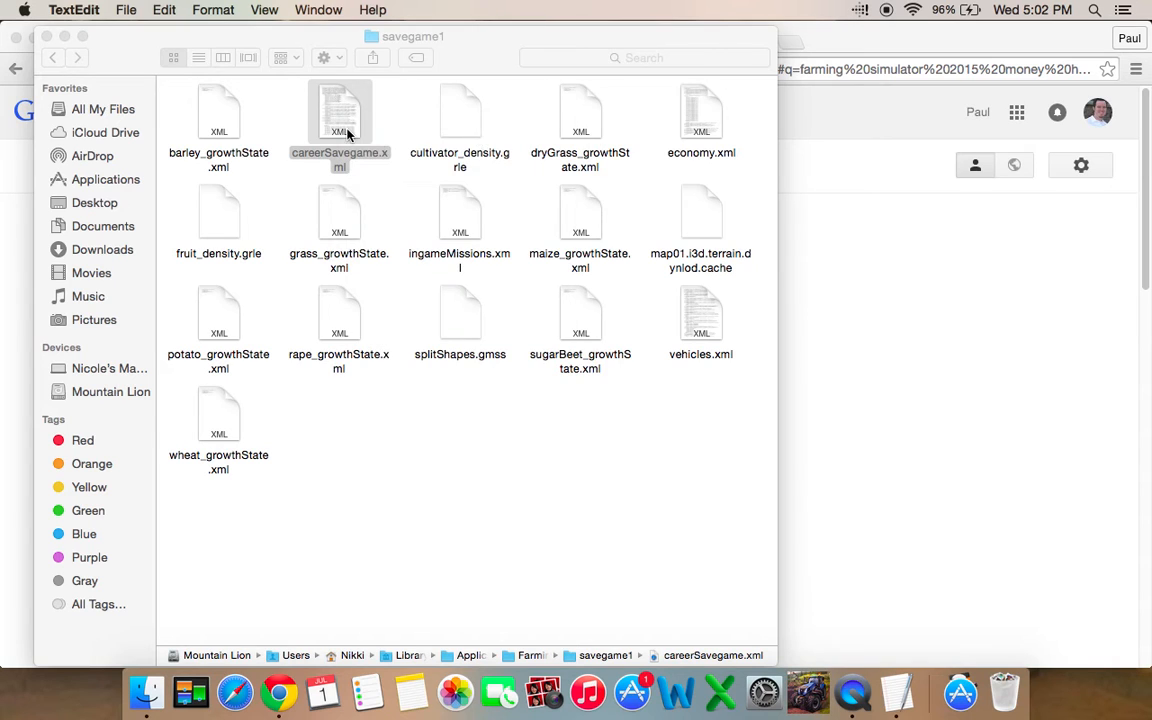
- Reopen careerSavegame.xml with TextEdit via Open With
{"action": "right_click", "coordinate": [340, 110]}
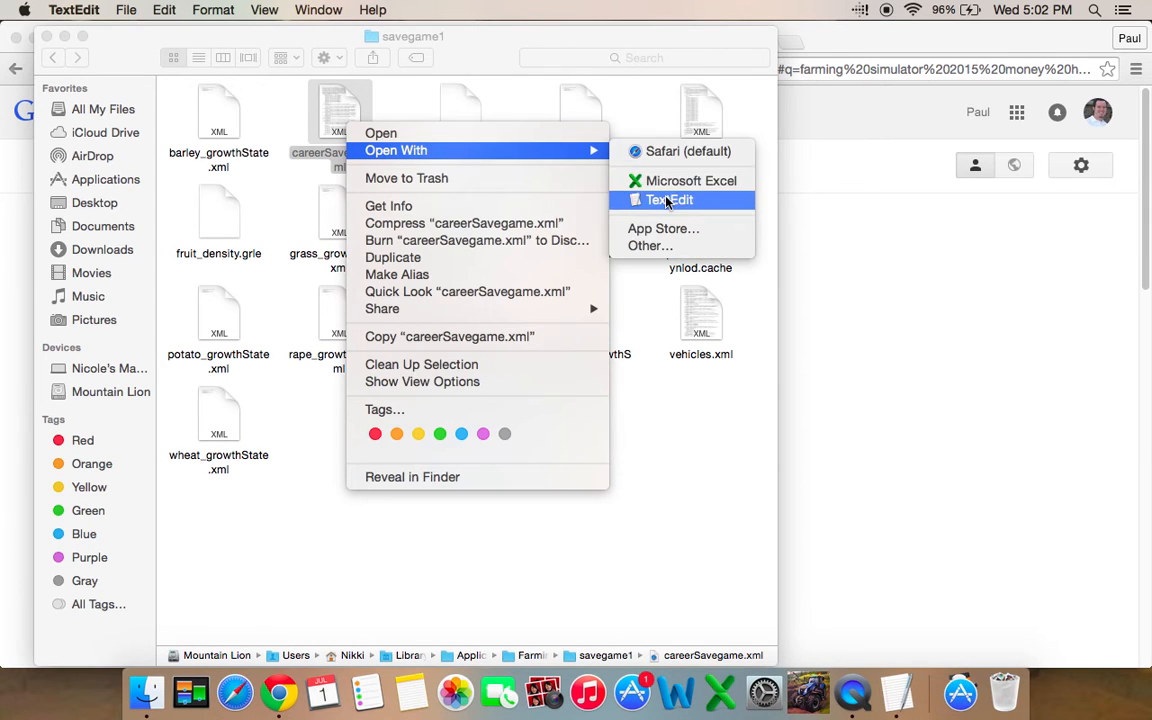
{"action": "left_click", "coordinate": [668, 200]}
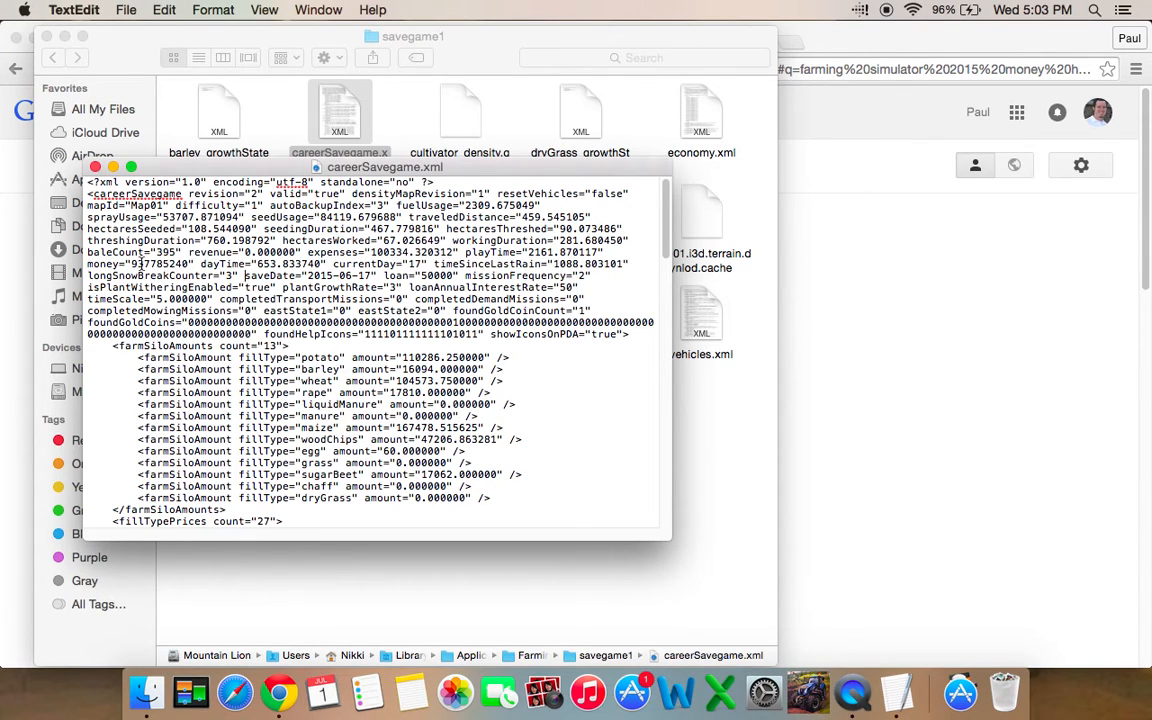
- Replace the savegame's money amount with 800813
{"action": "double_click", "coordinate": [156, 264]}
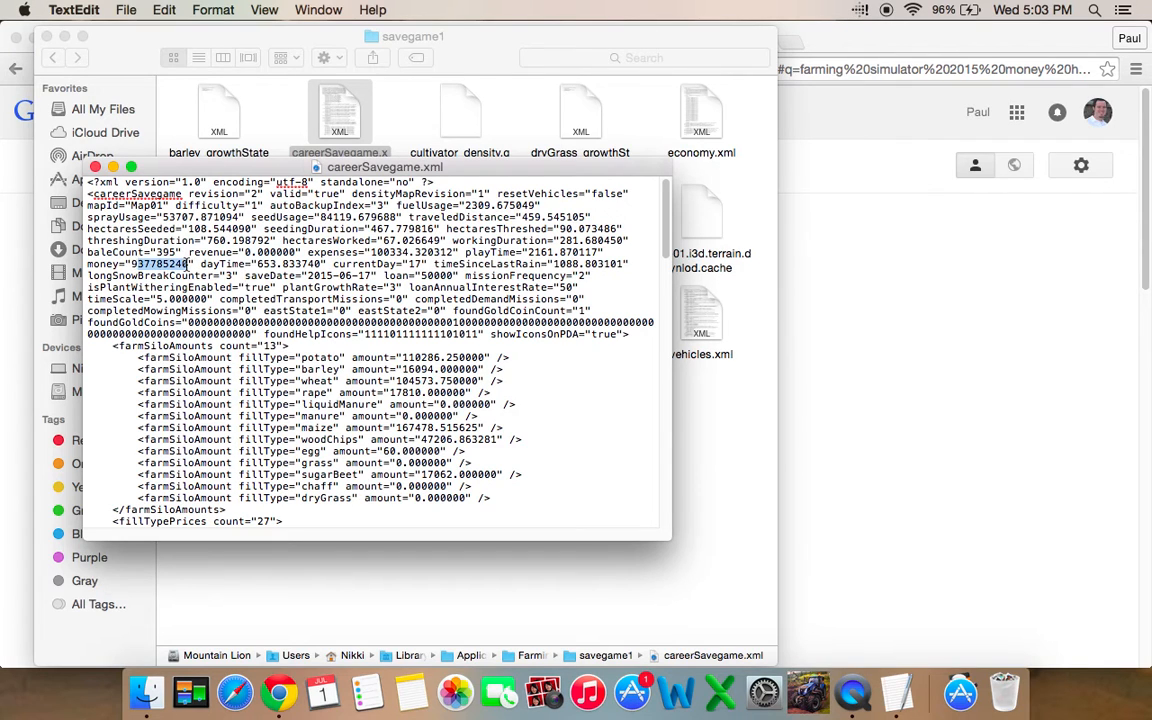
{"action": "type", "text": "0"}
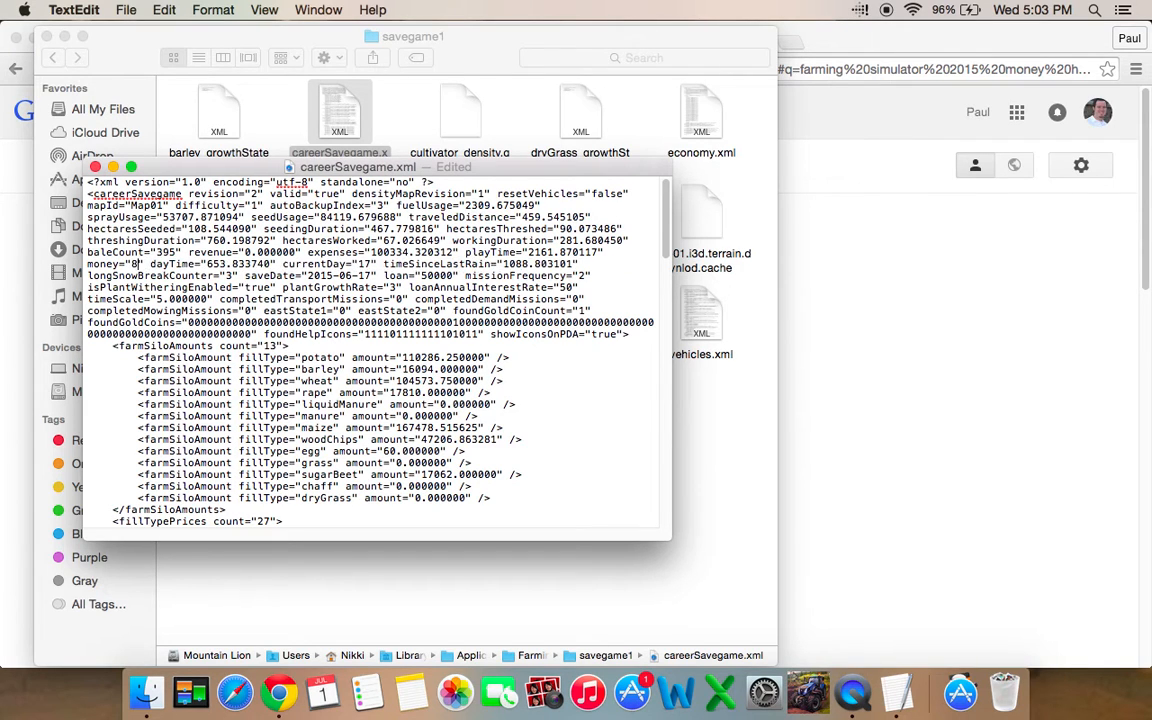
{"action": "type", "text": "800813"}
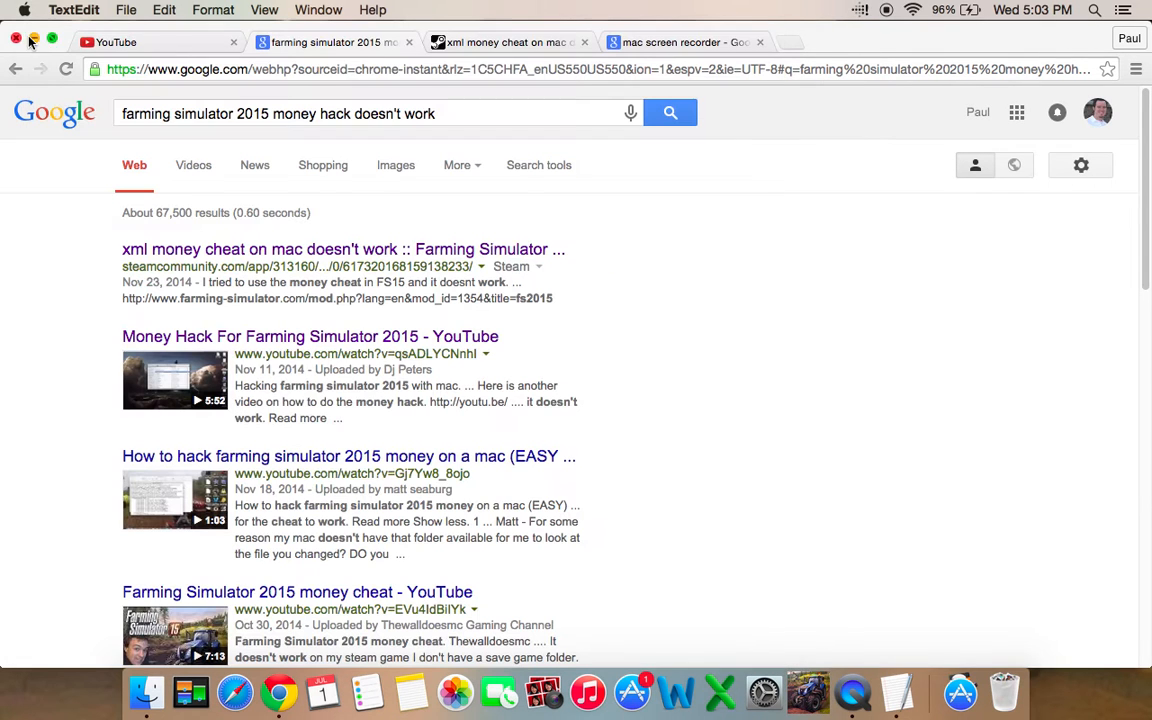
{"action": "mouse_move", "coordinate": [792, 670]}
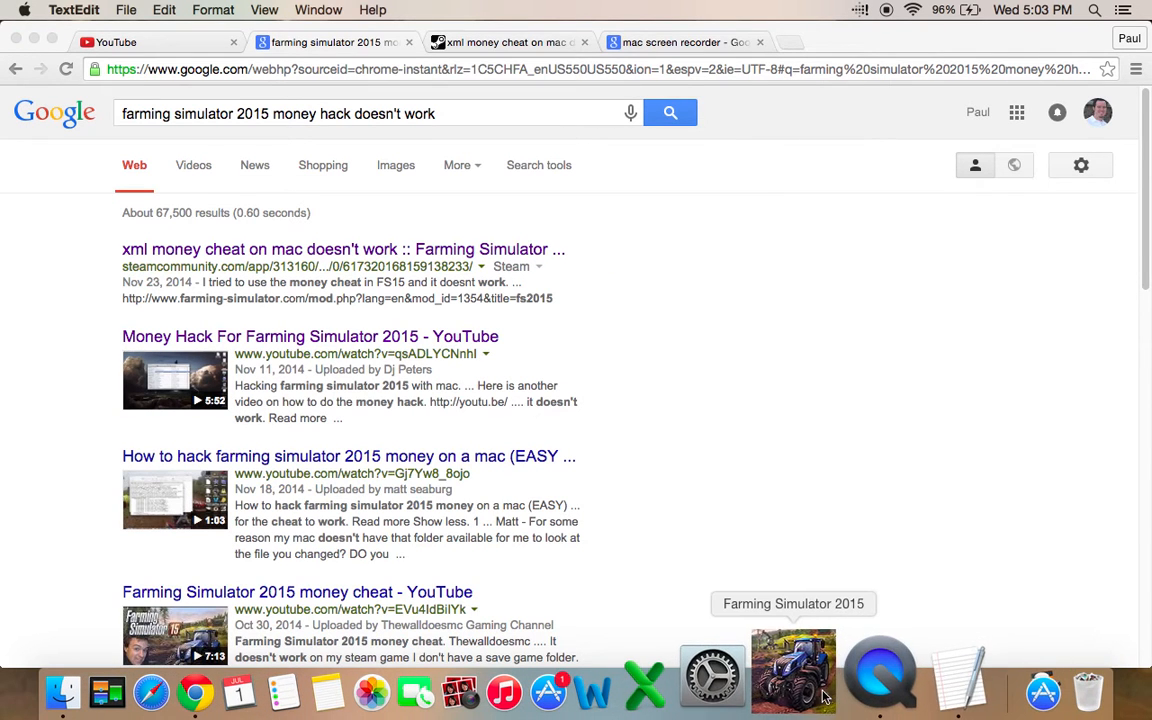
- Launch Farming Simulator 2015 from the Dock
{"action": "left_click", "coordinate": [792, 670]}
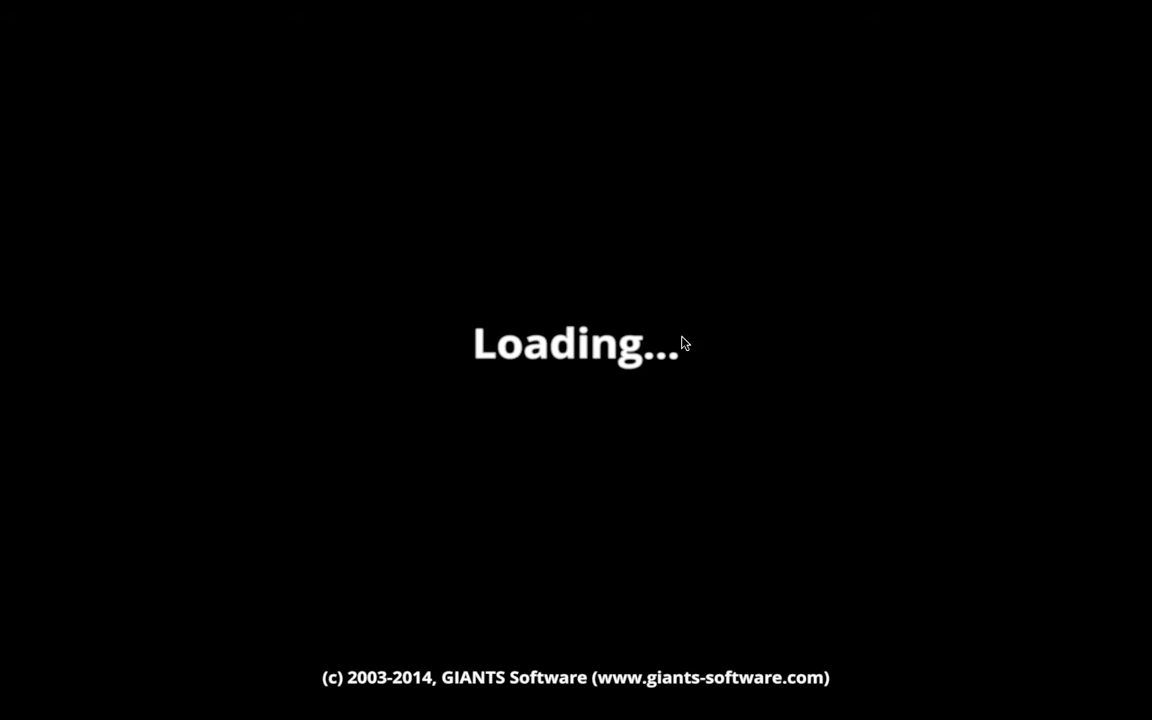
{"action": "mouse_move", "coordinate": [784, 328]}
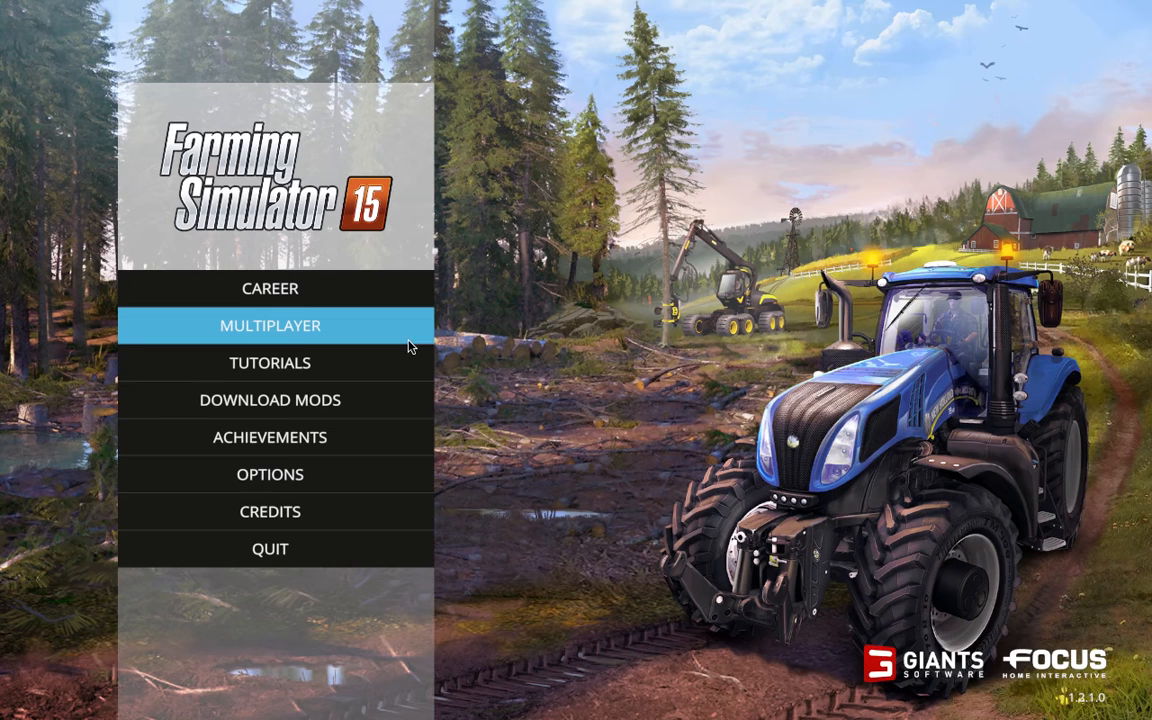
{"action": "mouse_move", "coordinate": [304, 332]}
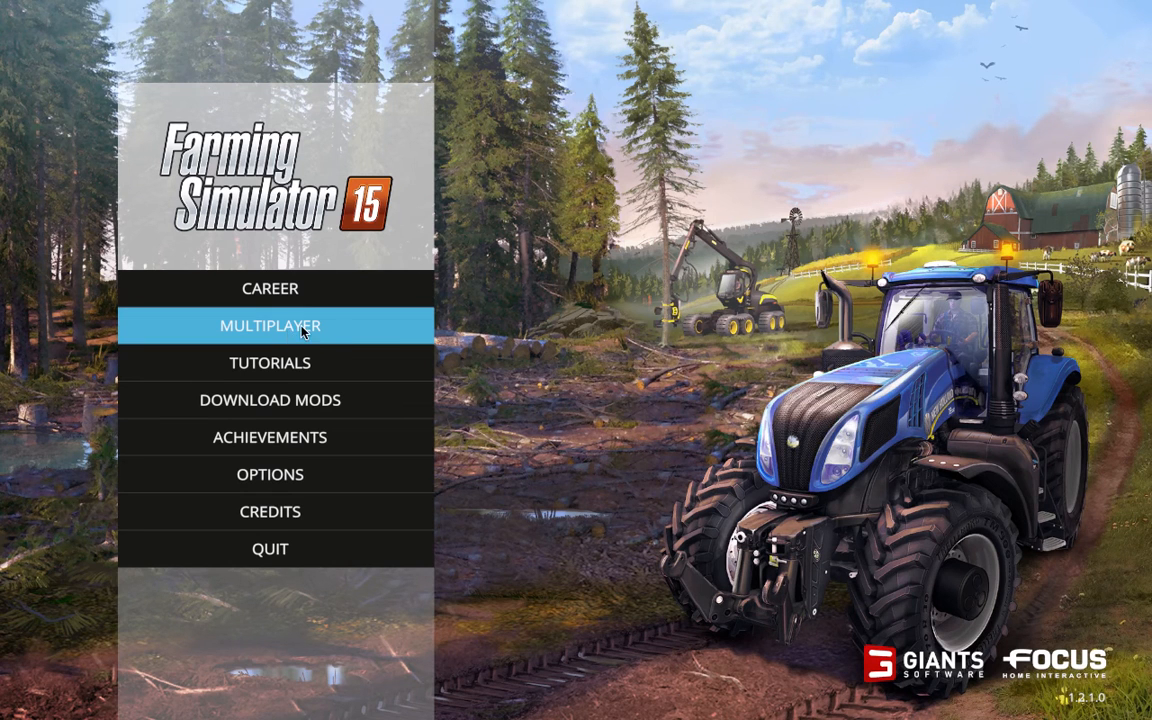
{"action": "left_click", "coordinate": [268, 324]}
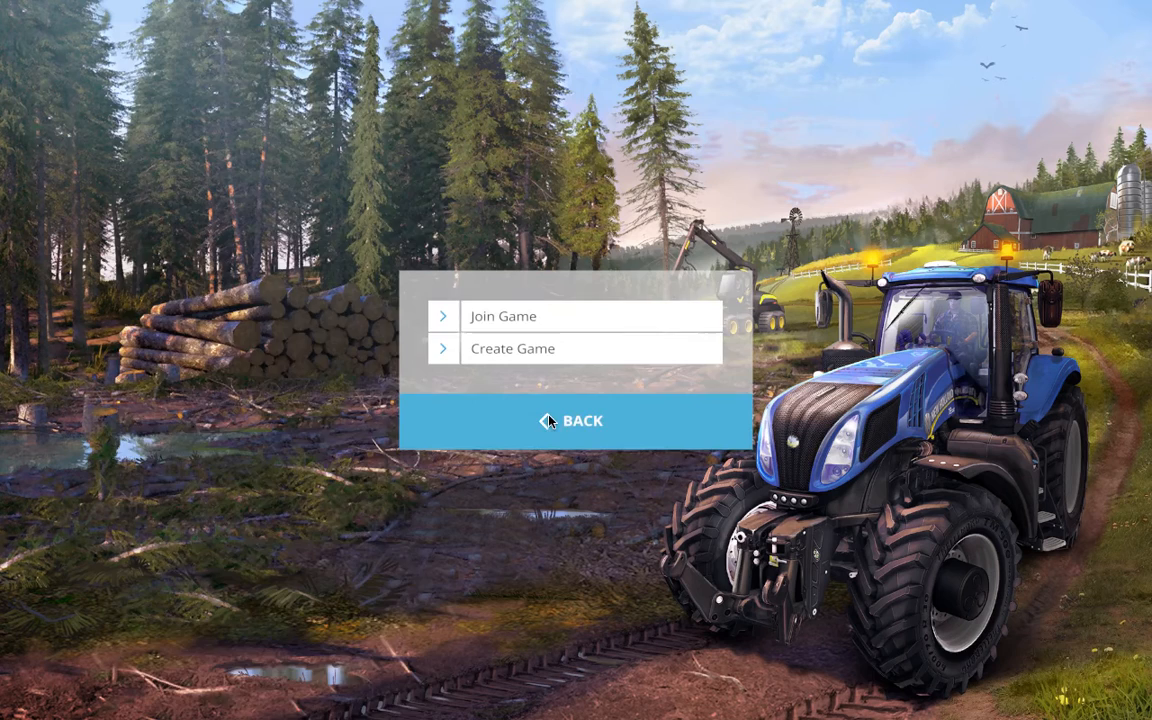
{"action": "left_click", "coordinate": [512, 348]}
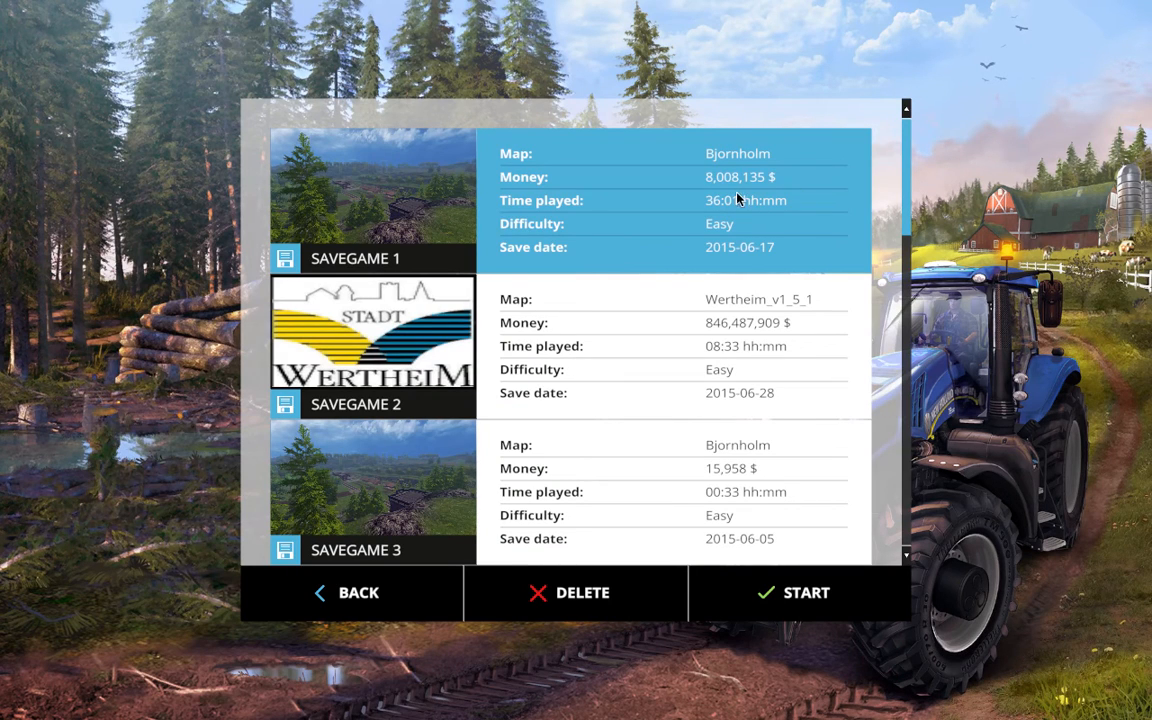
{"action": "mouse_move", "coordinate": [744, 192]}
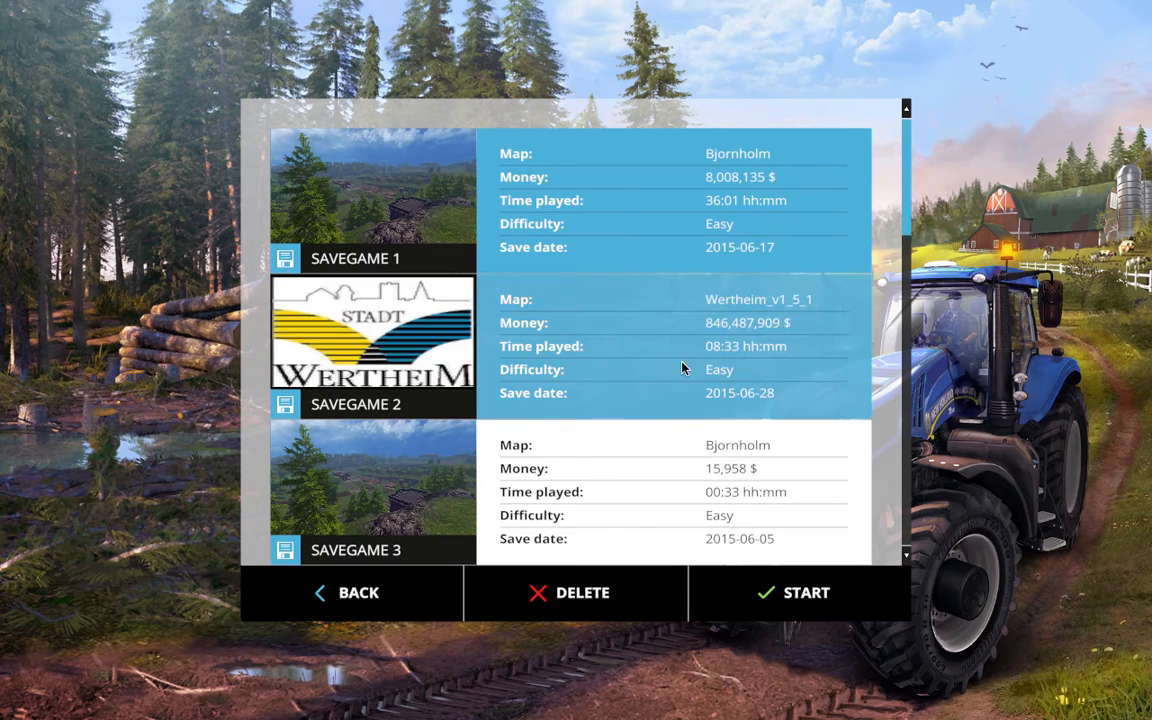
{"action": "left_click", "coordinate": [356, 592]}
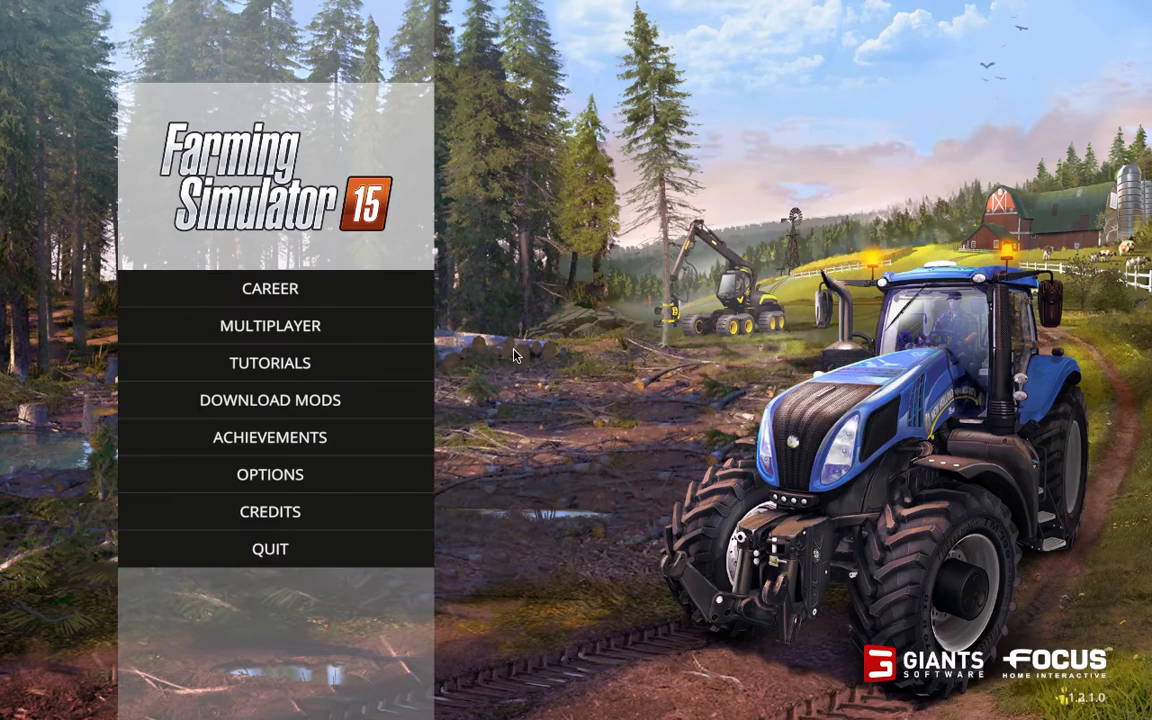